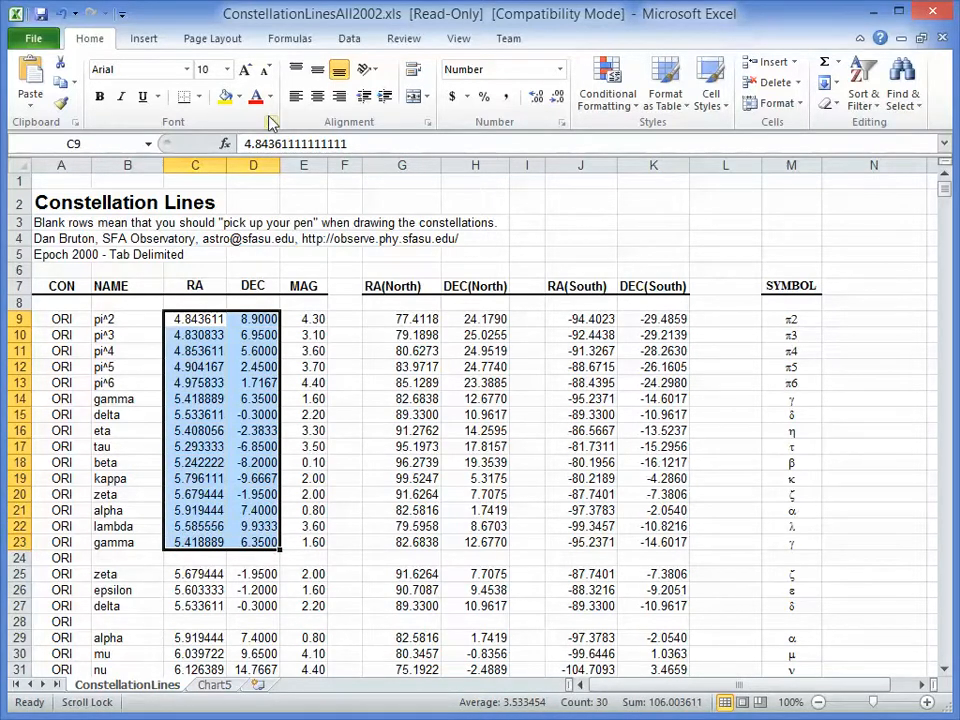
Insert a Scatter with Straight Lines and Markers chart from C9:D23 and enlarge it.
{"action": "left_click", "coordinate": [144, 38]}
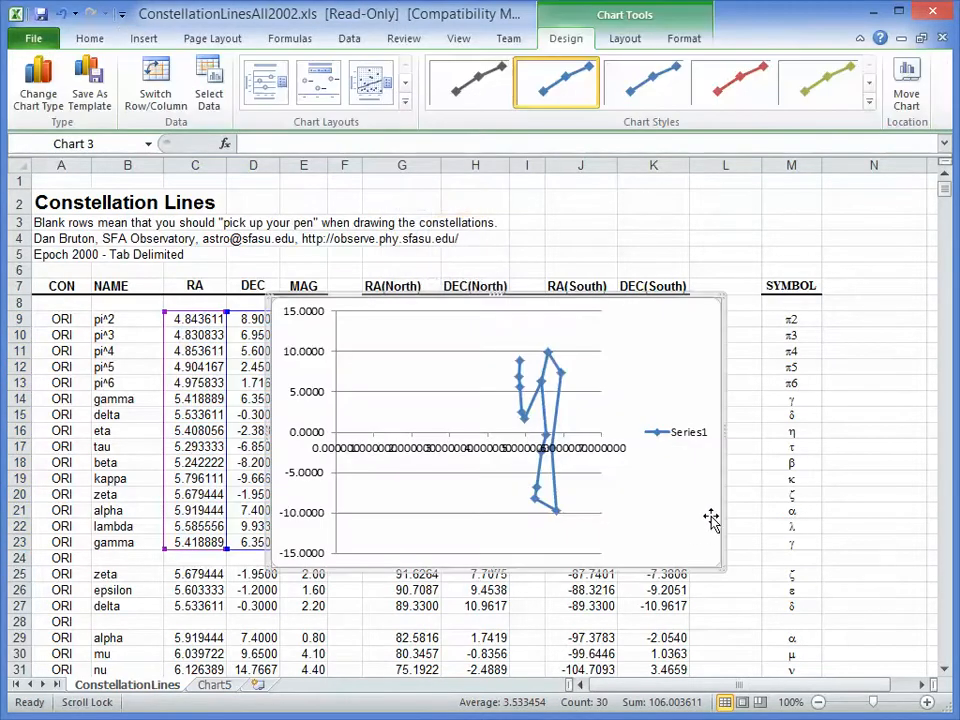
{"action": "mouse_move", "coordinate": [518, 470]}
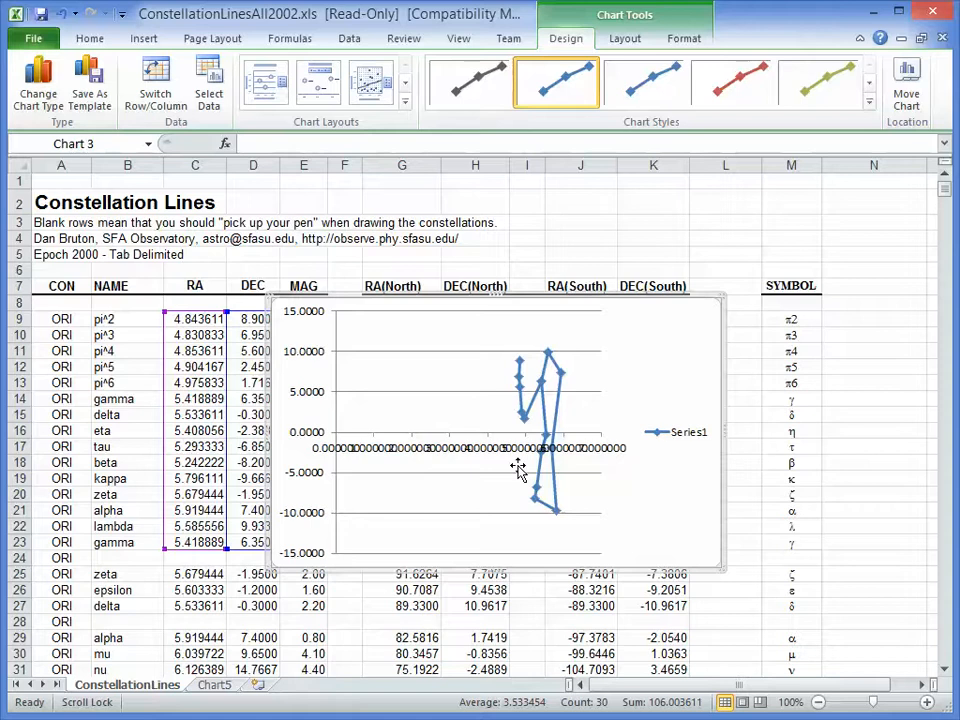
{"action": "left_click_drag", "start_coordinate": [724, 568], "coordinate": [878, 618]}
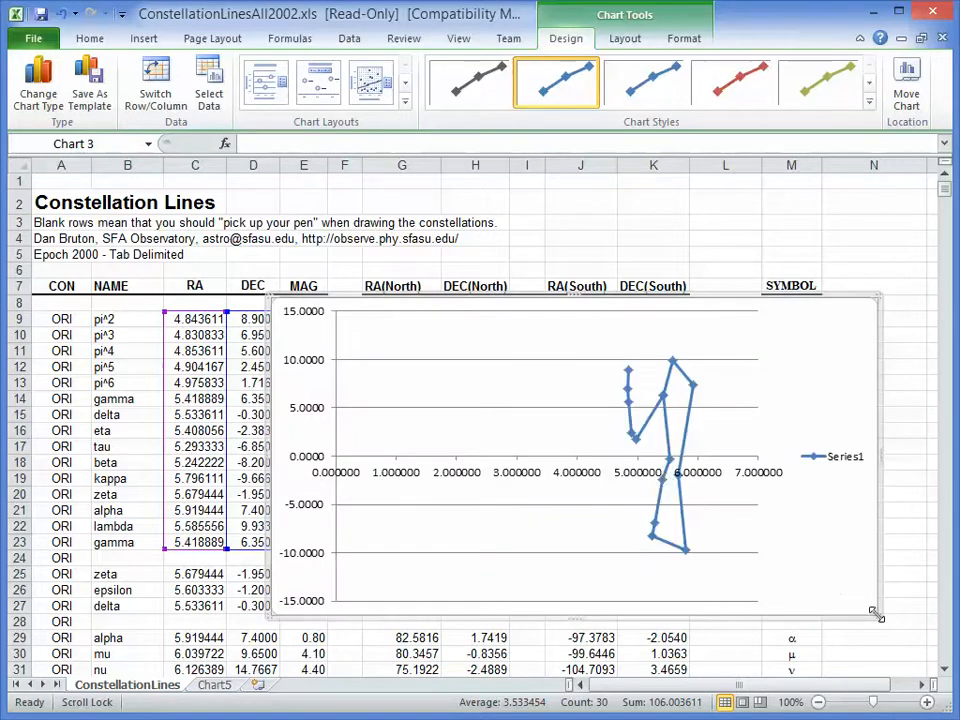
{"action": "mouse_move", "coordinate": [456, 304]}
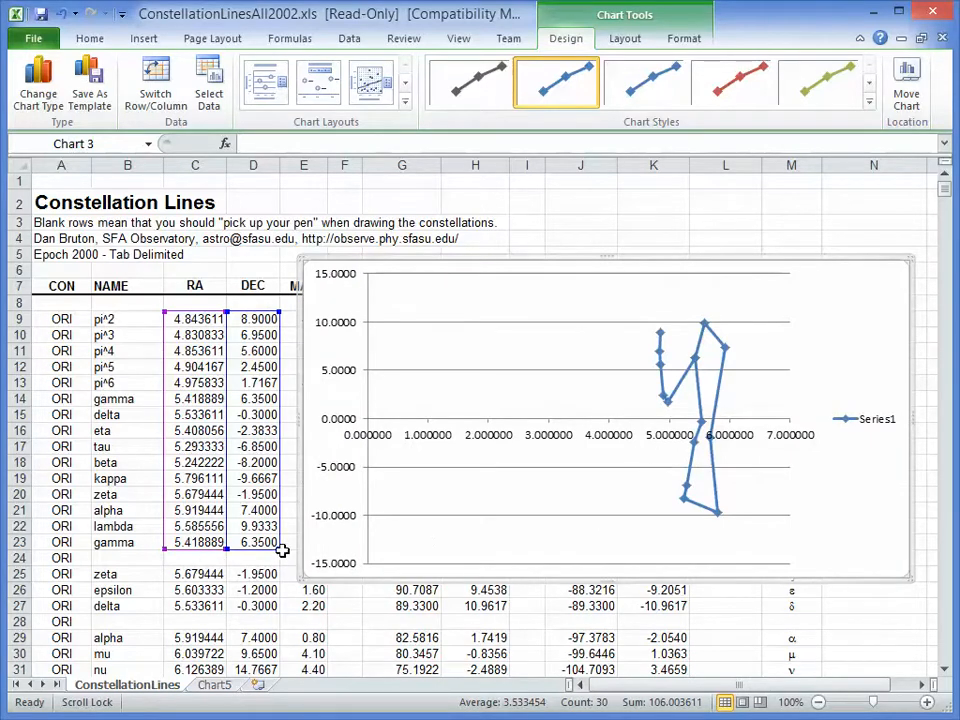
Stretch the chart's data range down through the ORI rows to row 36.
{"action": "left_click_drag", "start_coordinate": [252, 542], "coordinate": [252, 622]}
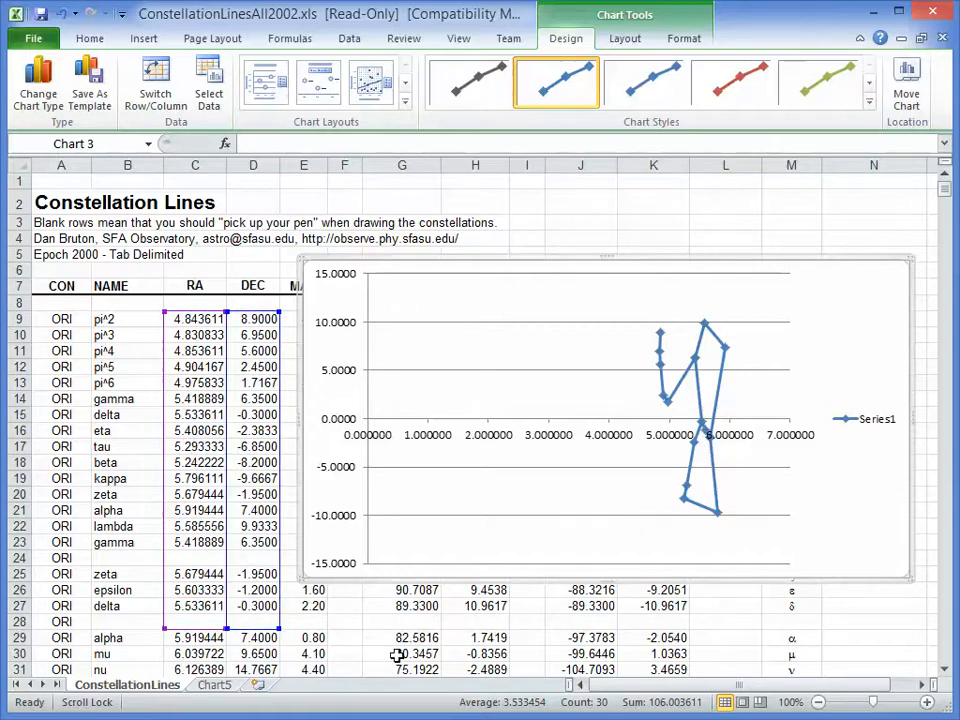
{"action": "scroll", "scroll_direction": "down", "scroll_amount": 3}
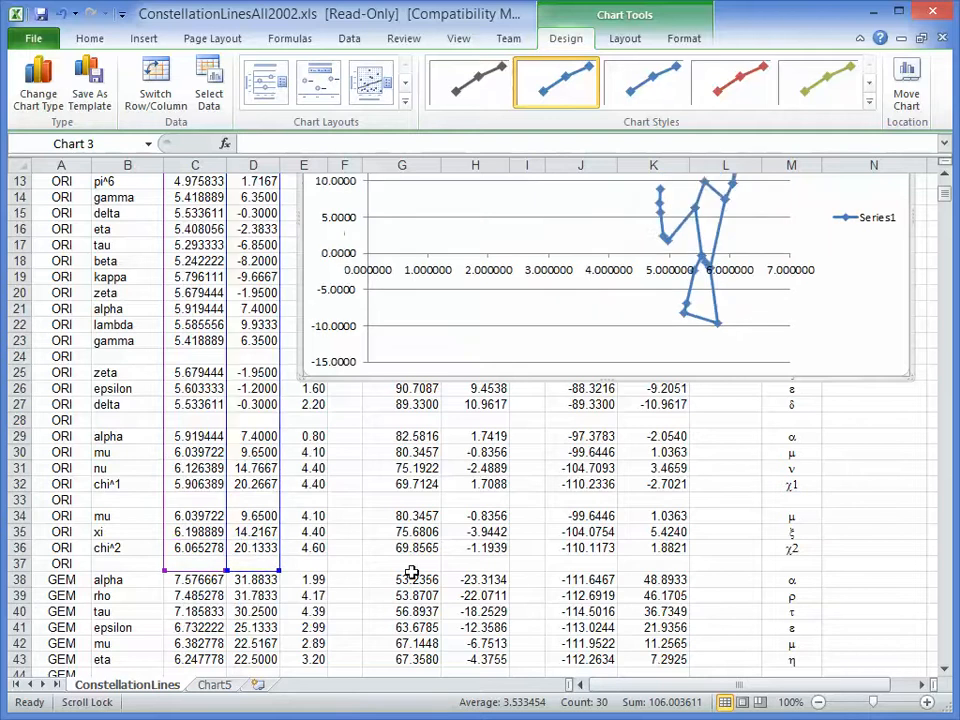
{"action": "scroll", "scroll_direction": "up", "scroll_amount": 3}
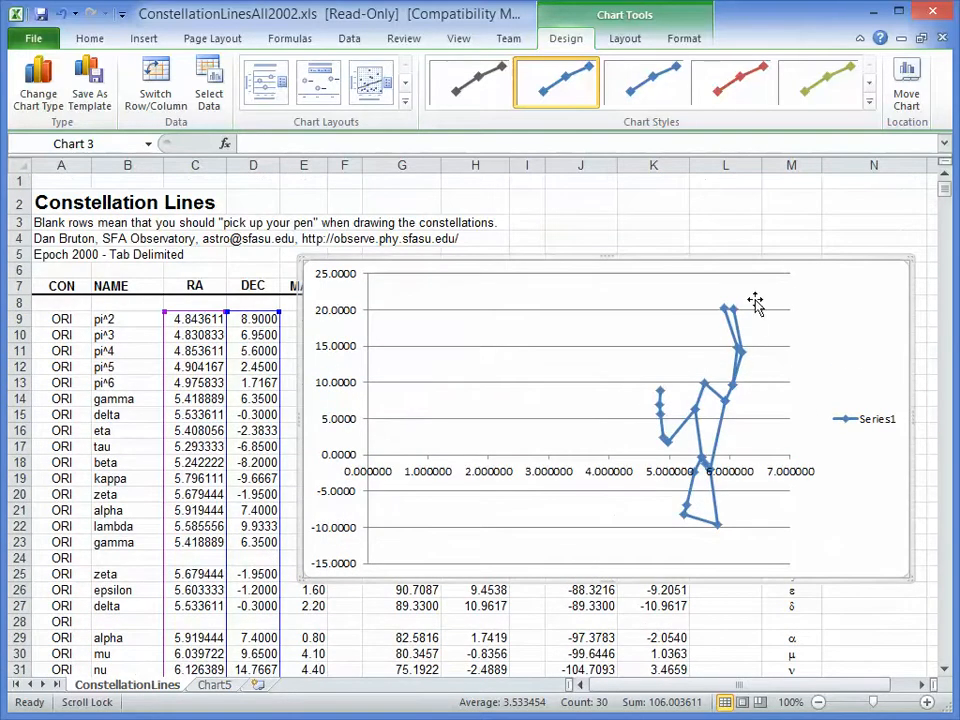
{"action": "scroll", "scroll_direction": "down", "scroll_amount": 3}
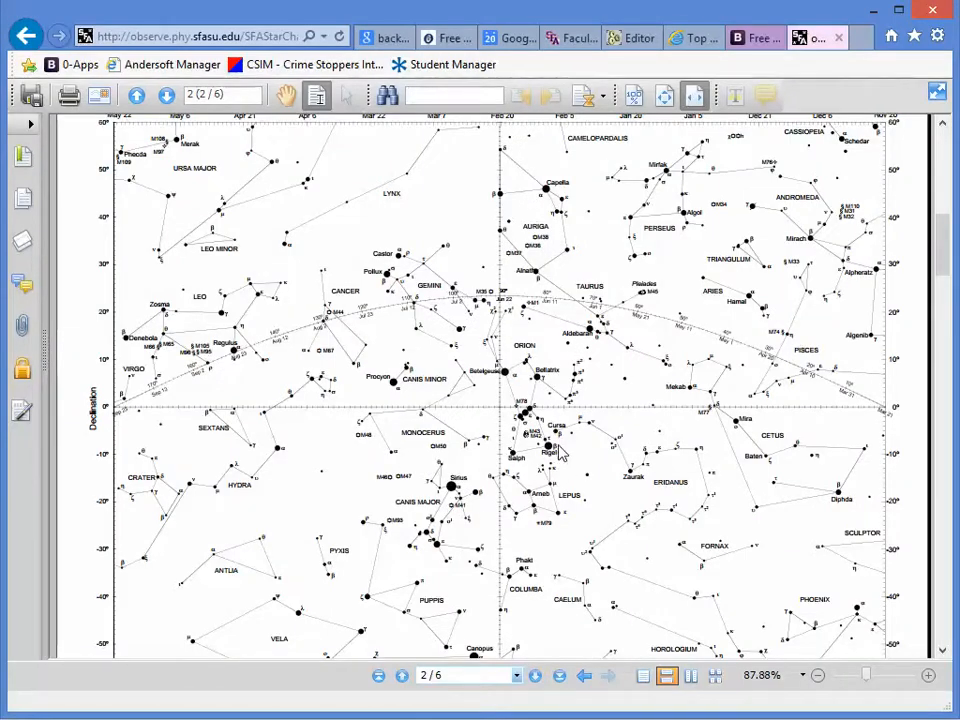
{"action": "mouse_move", "coordinate": [588, 472]}
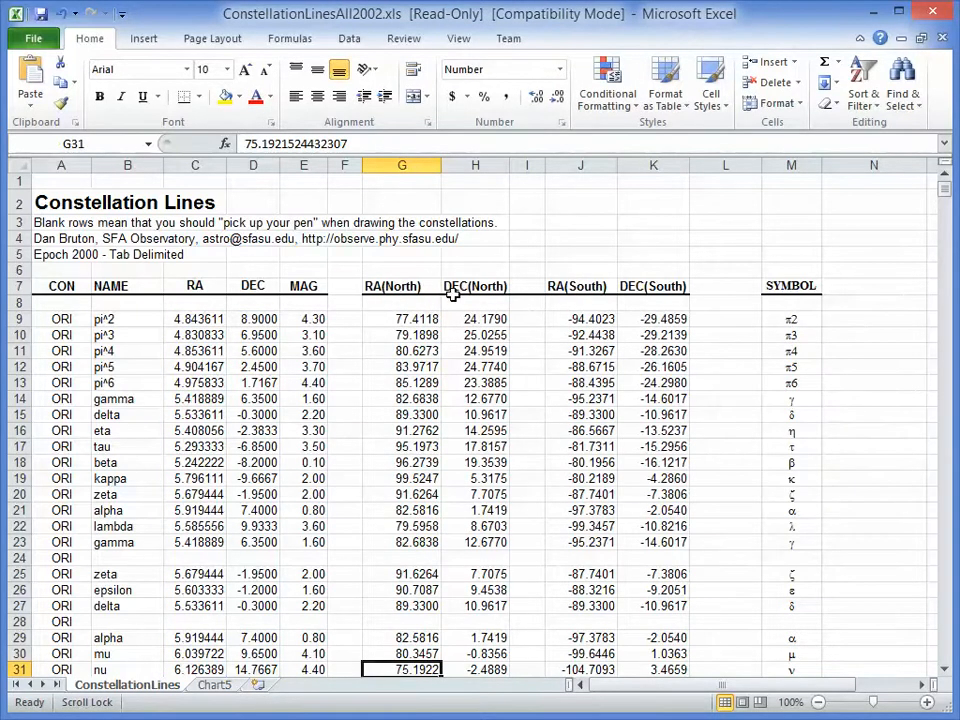
{"action": "mouse_move", "coordinate": [392, 318]}
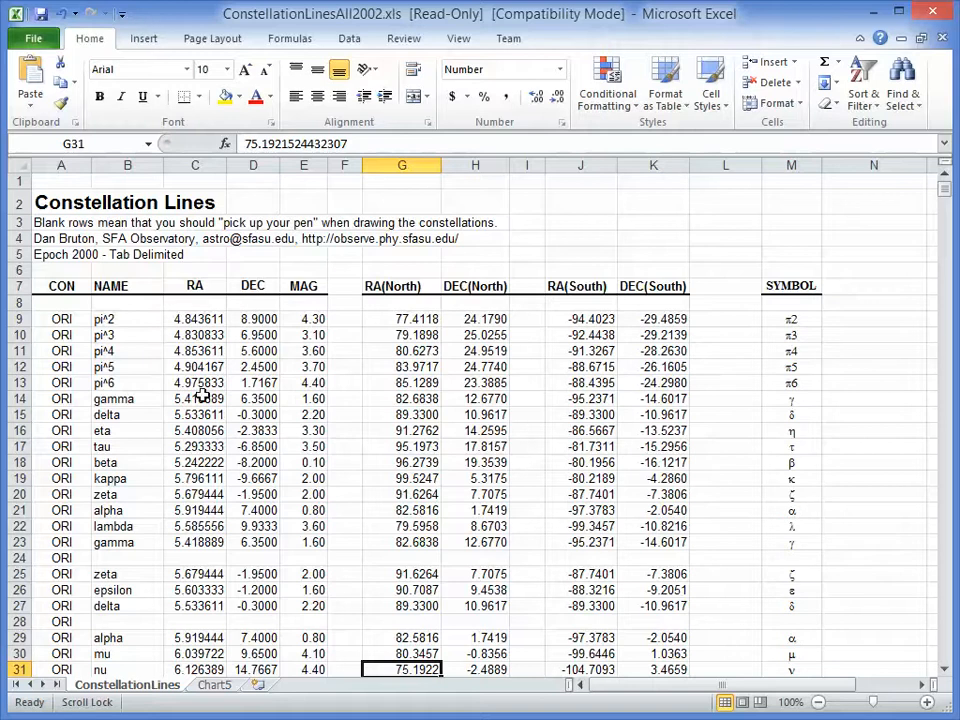
{"action": "mouse_move", "coordinate": [430, 334]}
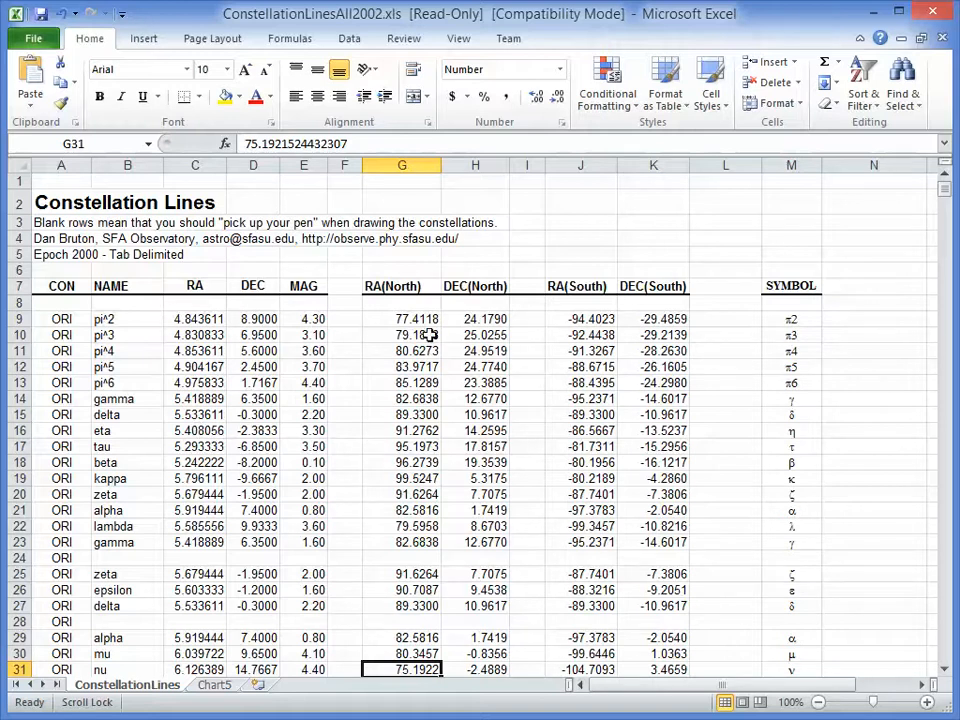
{"action": "mouse_move", "coordinate": [432, 350]}
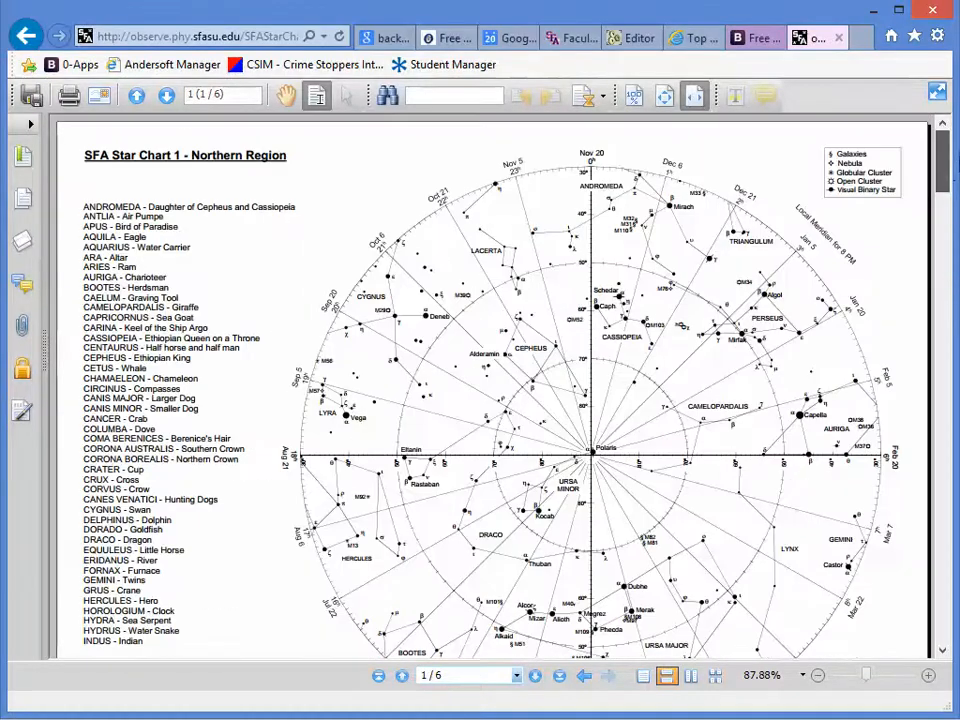
Scroll the constellation table down to the Puppis, Columba and Carina rows.
{"action": "scroll", "scroll_direction": "down", "scroll_amount": 3}
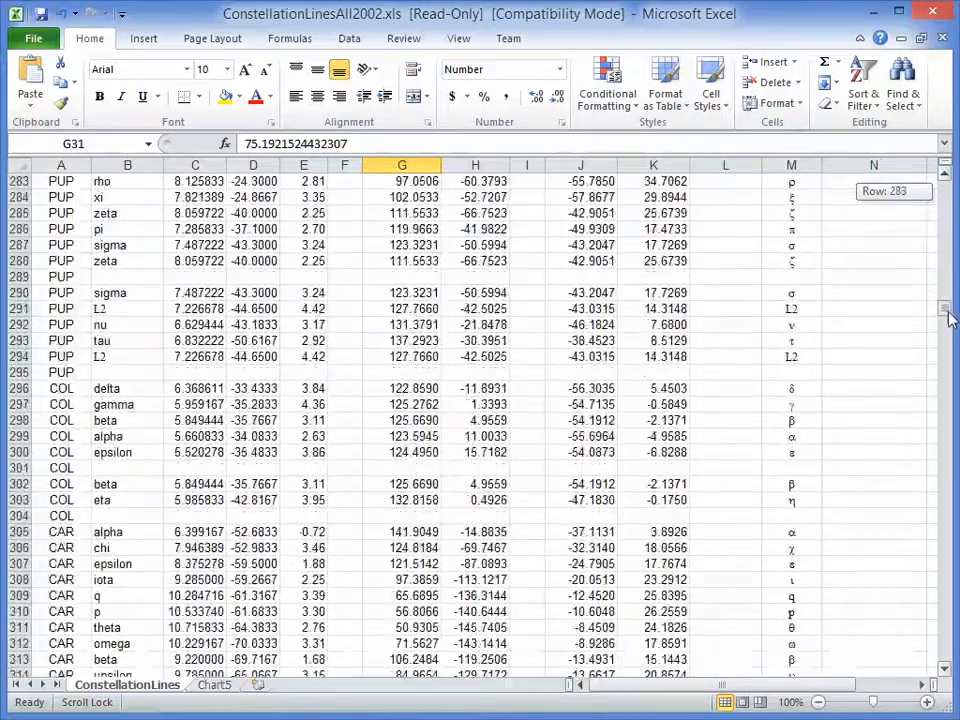
Scroll down to the UMA rows and select G568:H582.
{"action": "scroll", "scroll_direction": "down", "scroll_amount": 3}
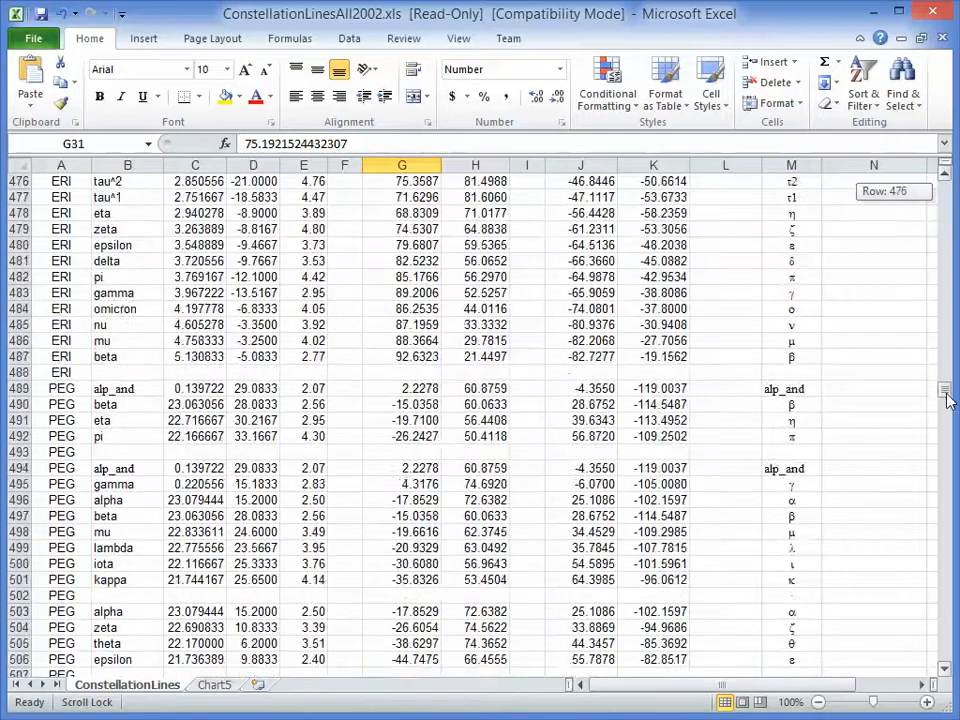
{"action": "scroll", "scroll_direction": "down", "scroll_amount": 3}
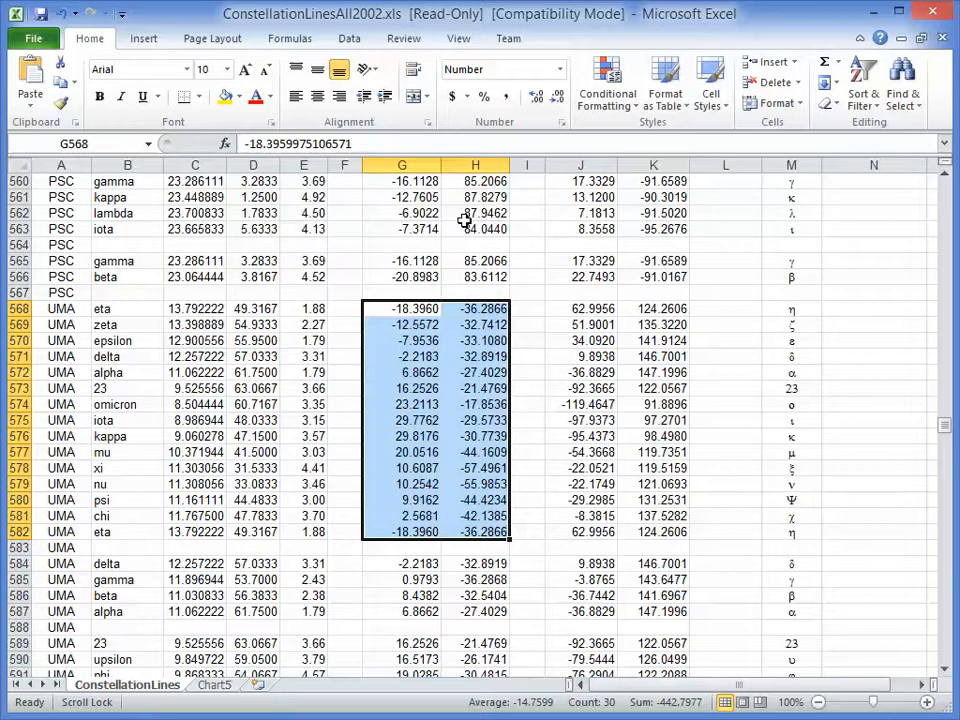
Insert a Scatter with Straight Lines and Markers chart of G568:H582 and move it right of the data.
{"action": "left_click", "coordinate": [144, 38]}
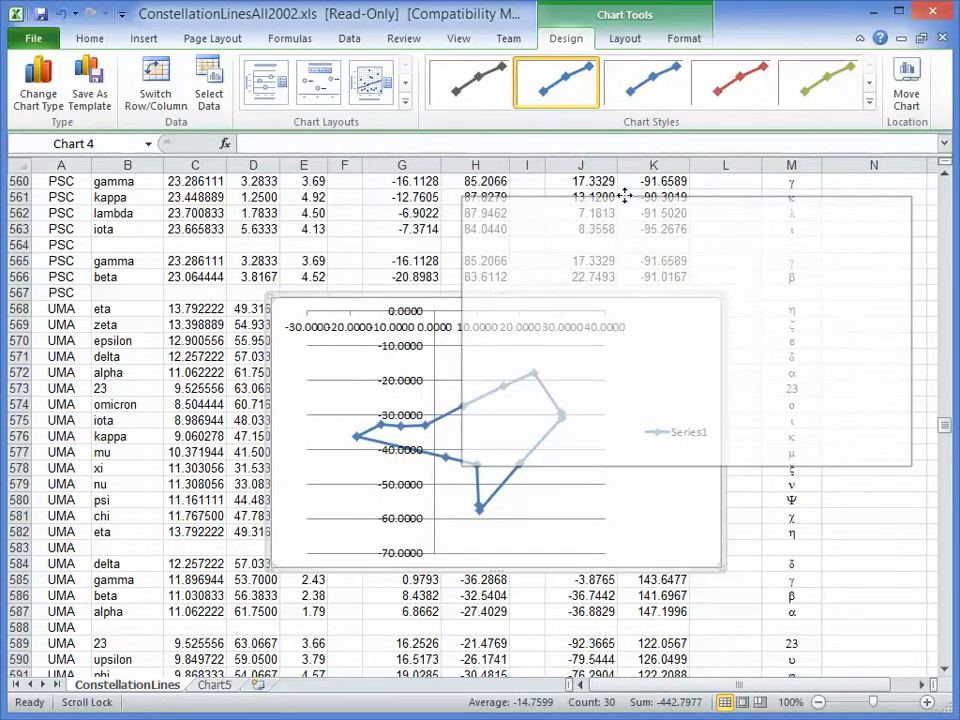
{"action": "left_click_drag", "start_coordinate": [490, 430], "coordinate": [690, 330]}
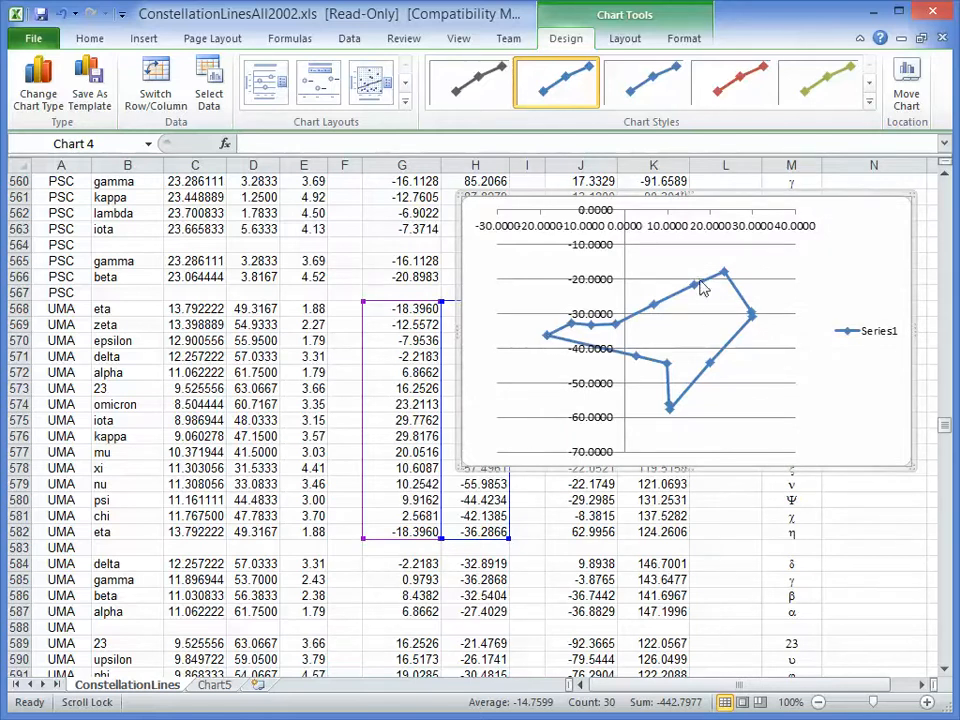
{"action": "mouse_move", "coordinate": [658, 388]}
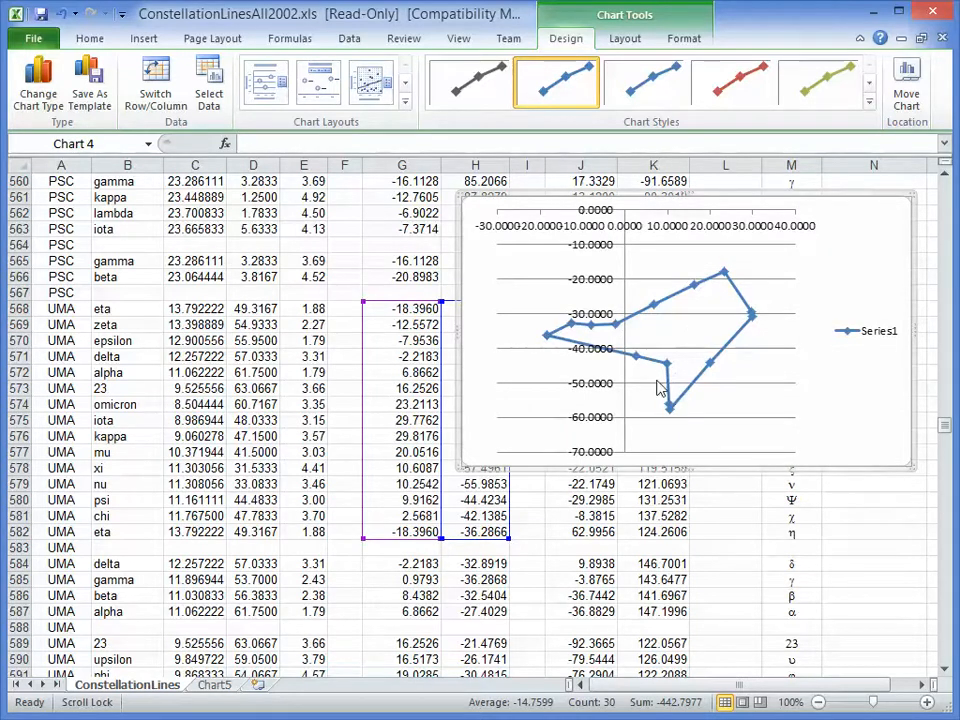
{"action": "mouse_move", "coordinate": [638, 356]}
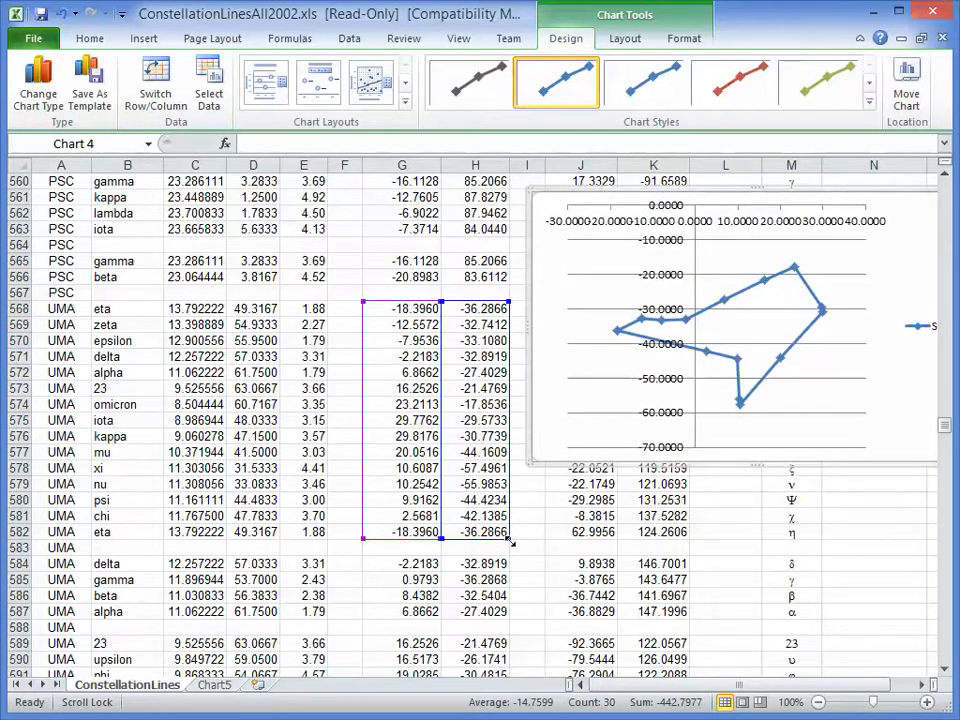
Stretch the Ursa Major chart's data range down over the remaining UMA rows.
{"action": "scroll", "scroll_direction": "down", "scroll_amount": 3}
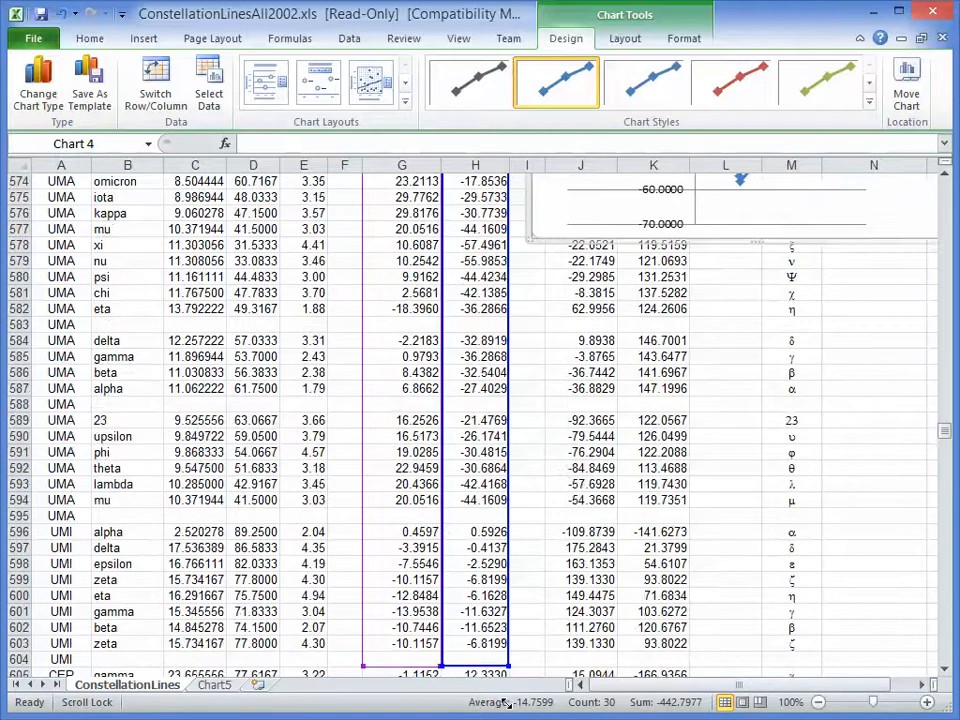
{"action": "scroll", "scroll_direction": "down", "scroll_amount": 3}
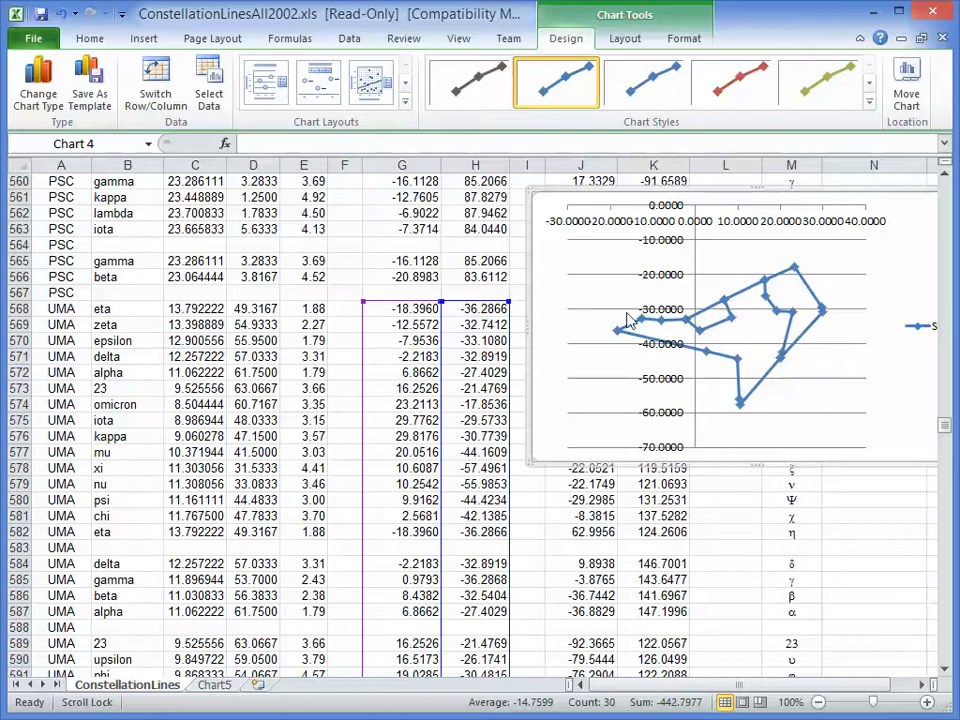
{"action": "mouse_move", "coordinate": [660, 328]}
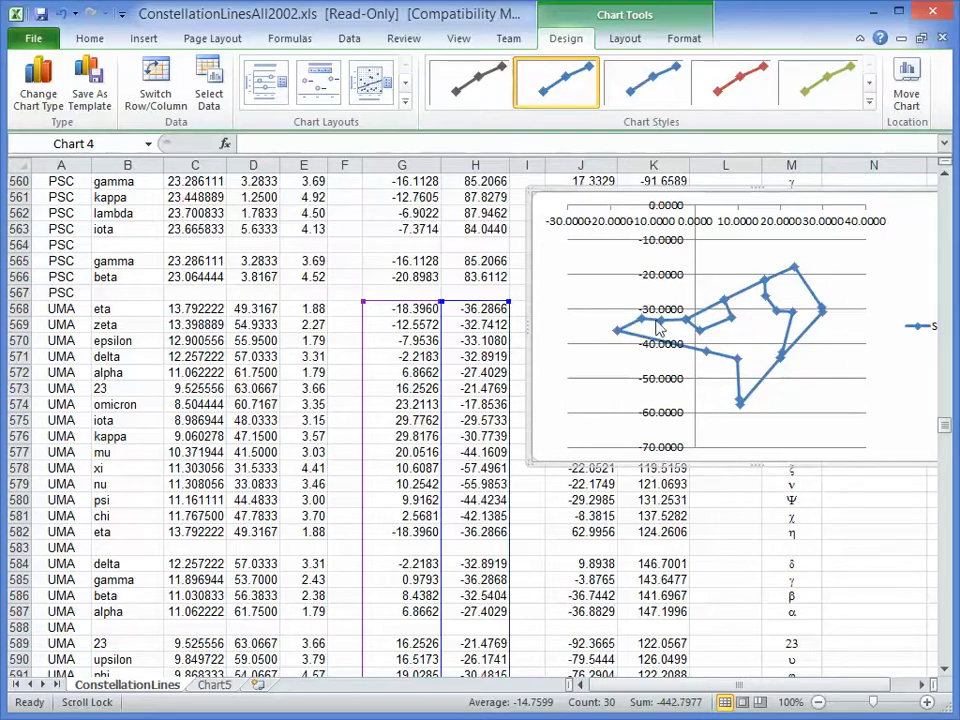
{"action": "mouse_move", "coordinate": [728, 308]}
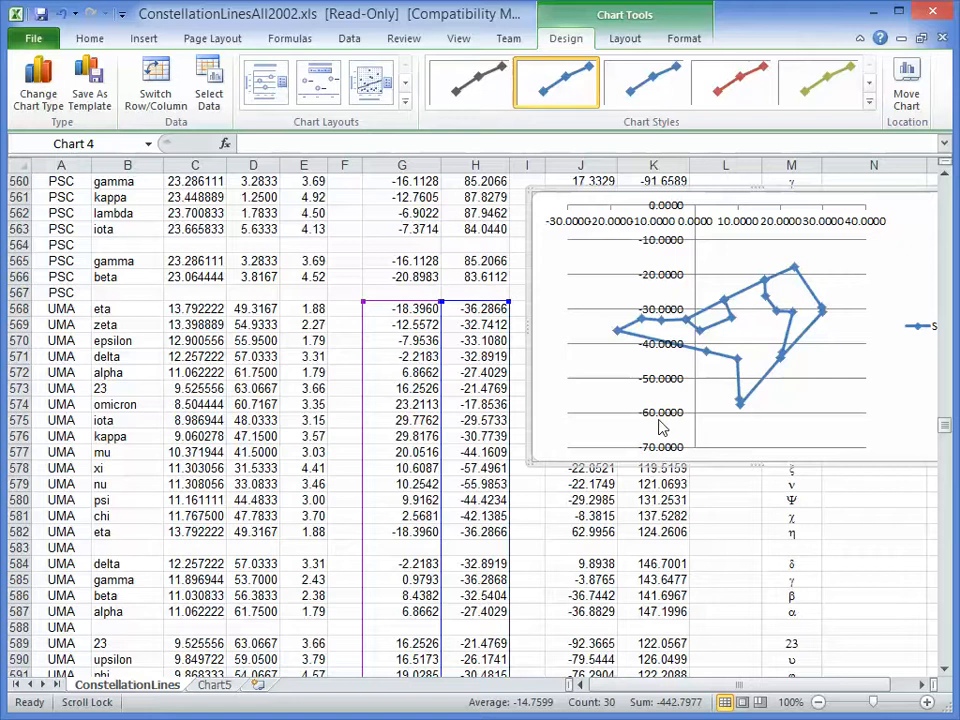
{"action": "scroll", "scroll_direction": "up", "scroll_amount": 3}
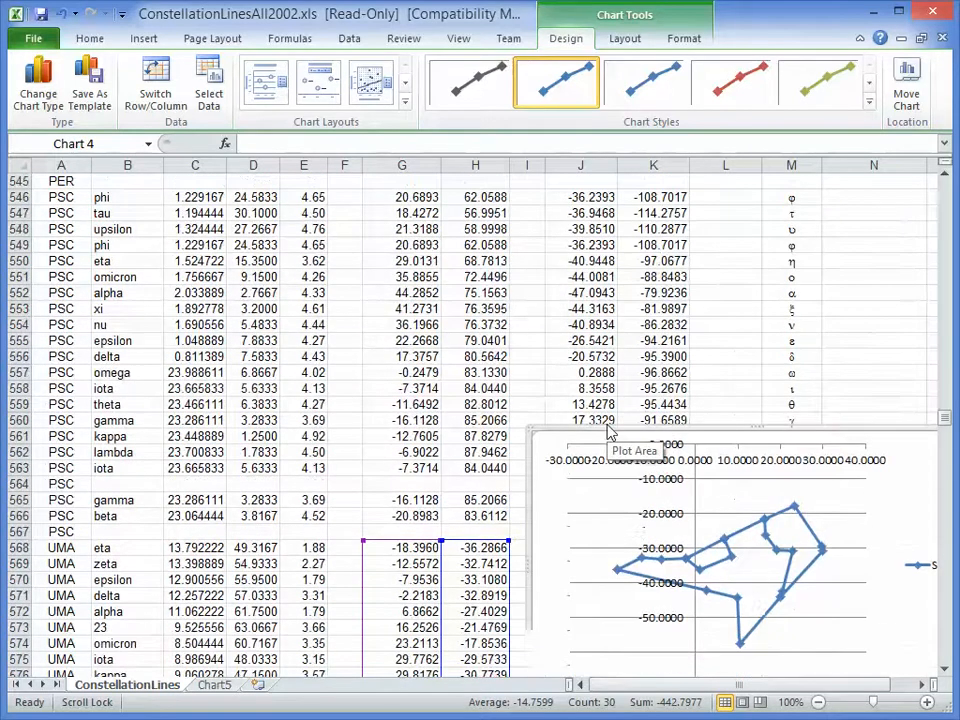
{"action": "scroll", "scroll_direction": "down", "scroll_amount": 3}
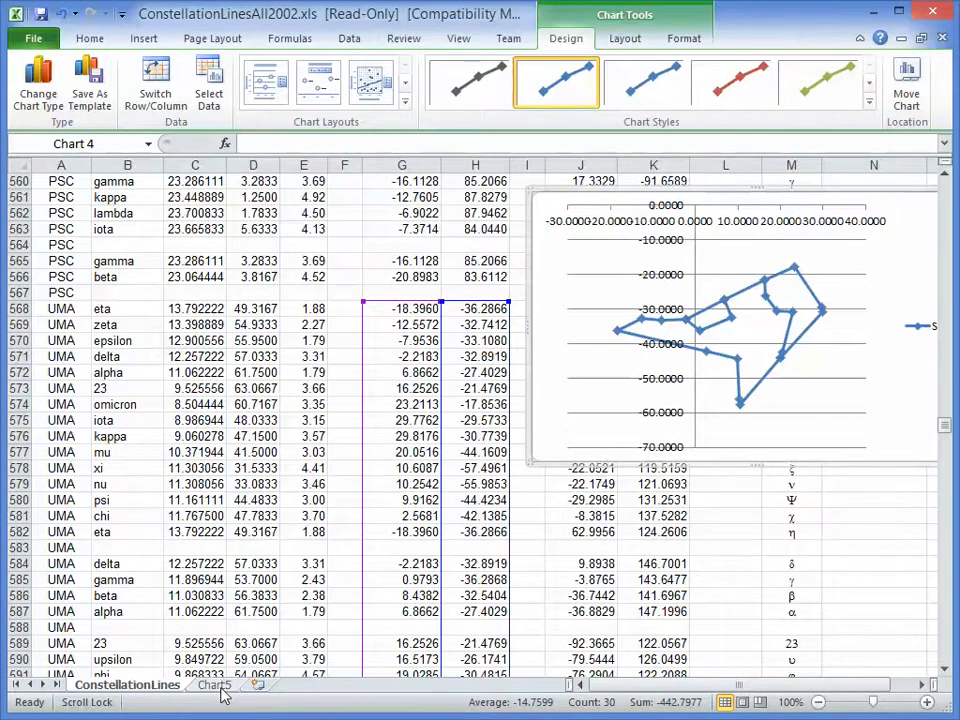
Switch between the Chart5 all-constellation sheet and the ConstellationLines data sheet, ending on Chart5.
{"action": "left_click", "coordinate": [214, 684]}
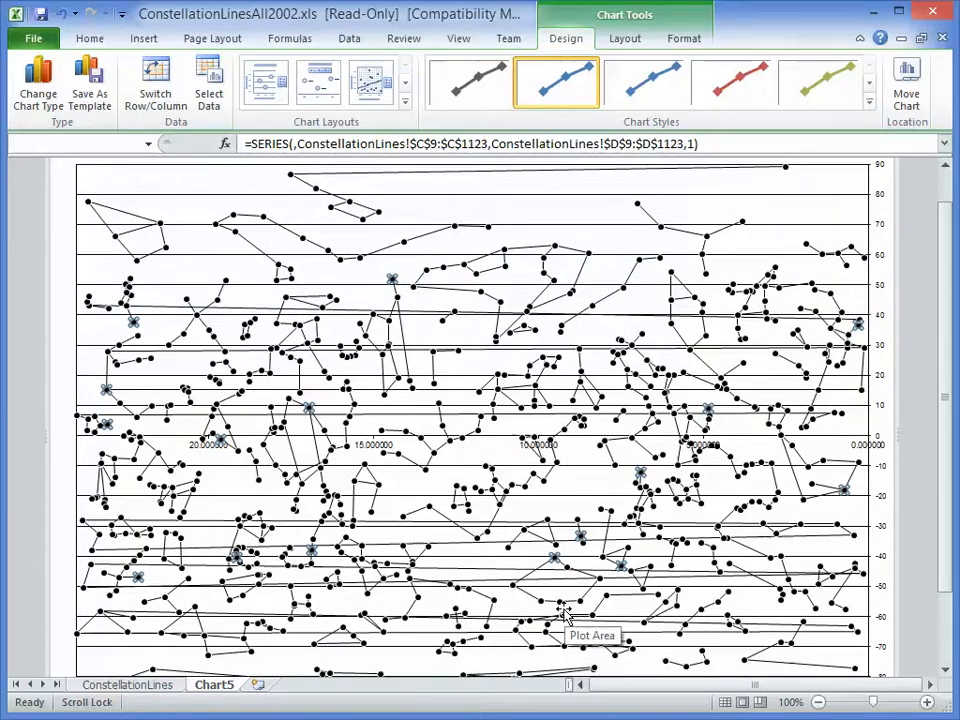
{"action": "mouse_move", "coordinate": [710, 324]}
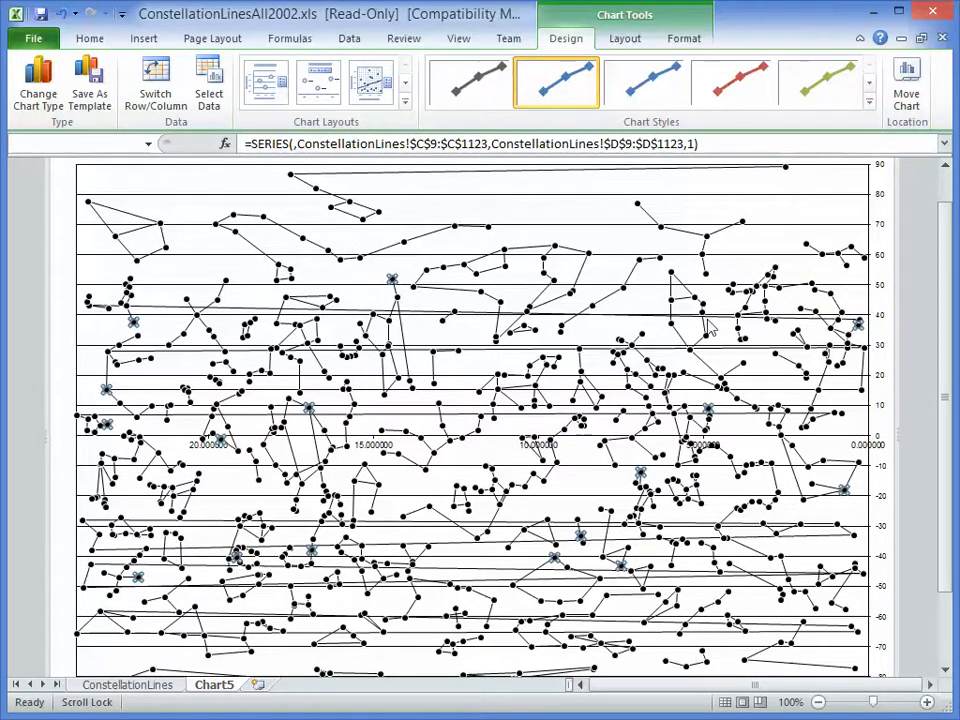
{"action": "mouse_move", "coordinate": [700, 316]}
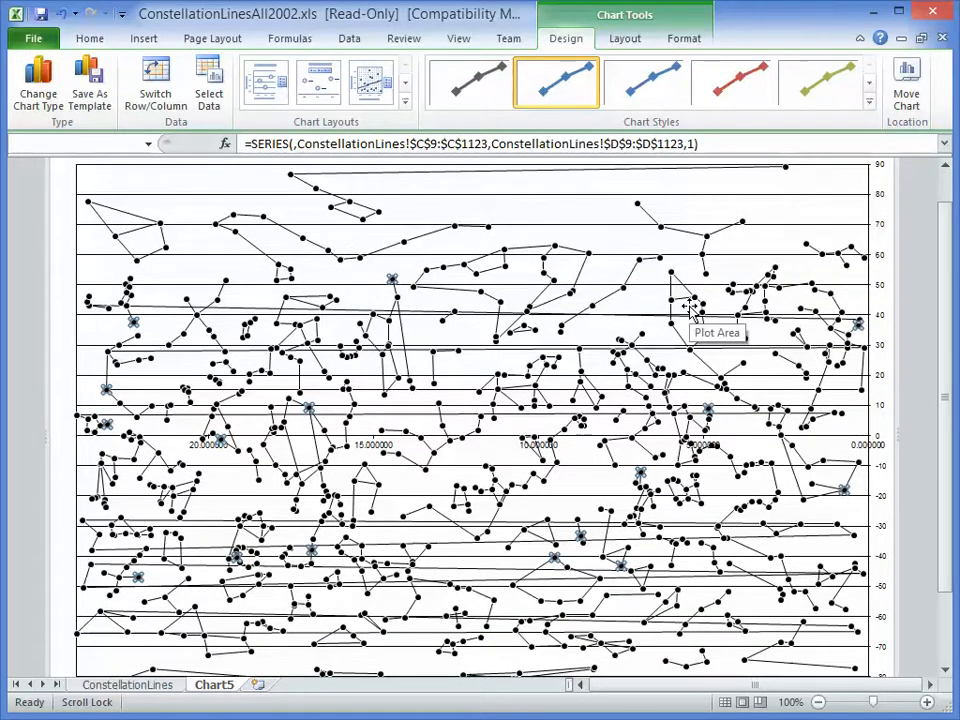
{"action": "left_click", "coordinate": [128, 684]}
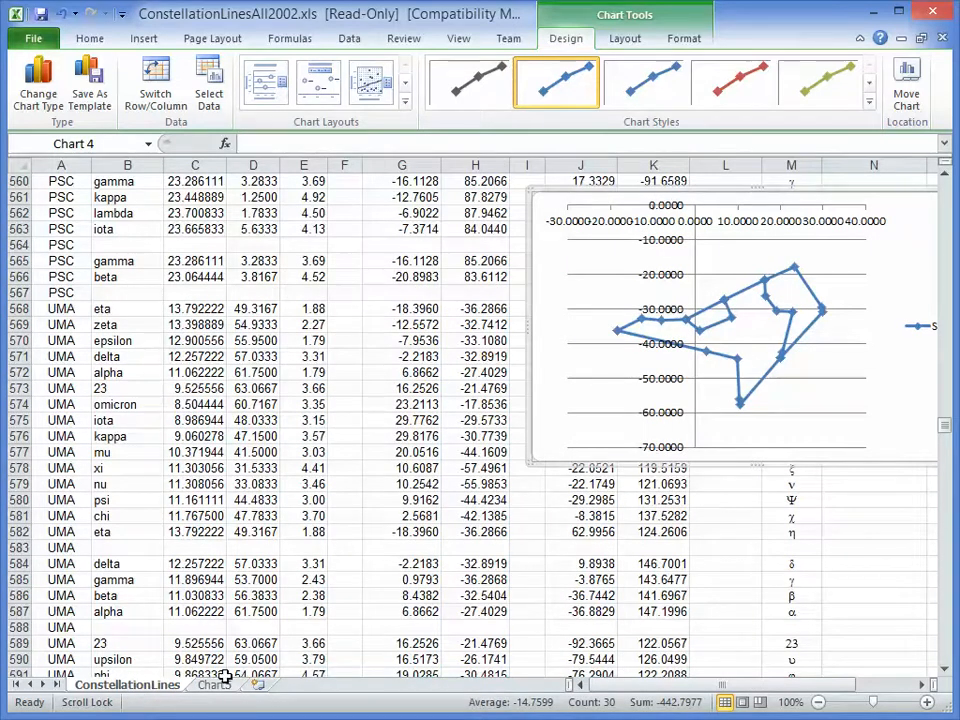
{"action": "left_click", "coordinate": [214, 684]}
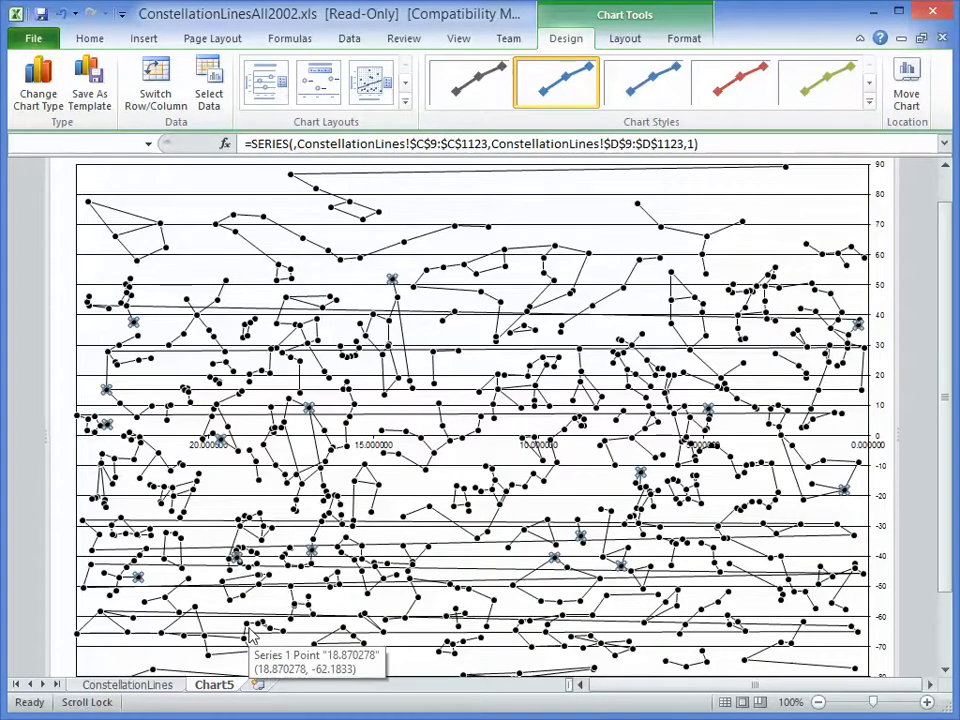